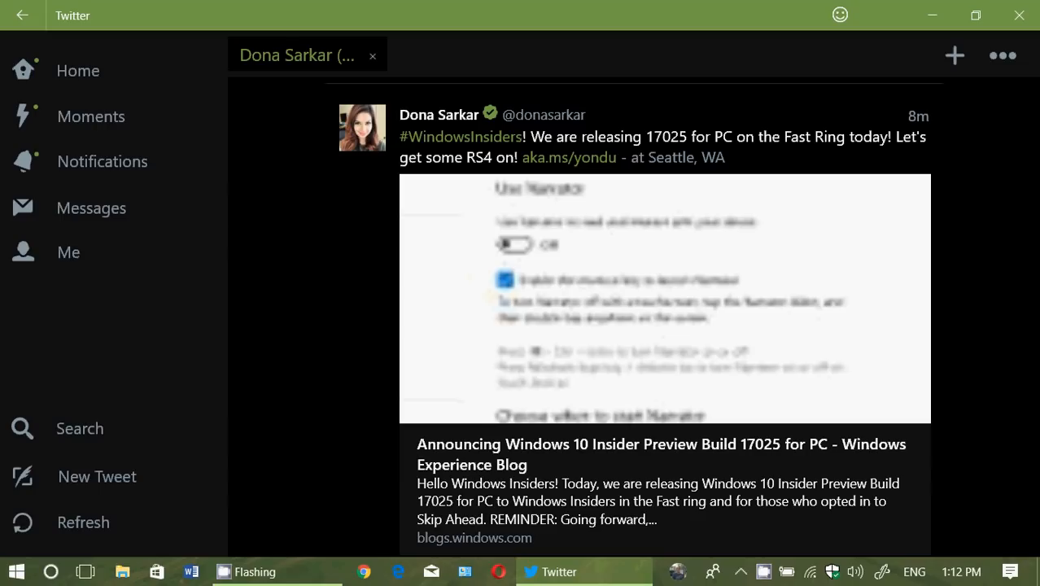
Step: Restore the CamStudio recorder window from the taskbar over the build 17025 tweet
{"action": "left_click", "coordinate": [351, 571]}
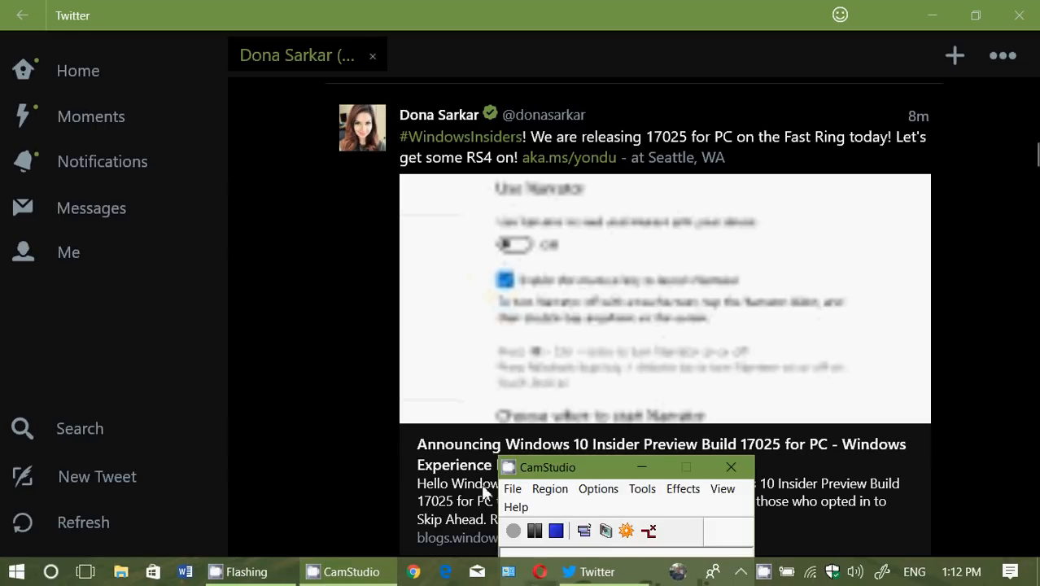